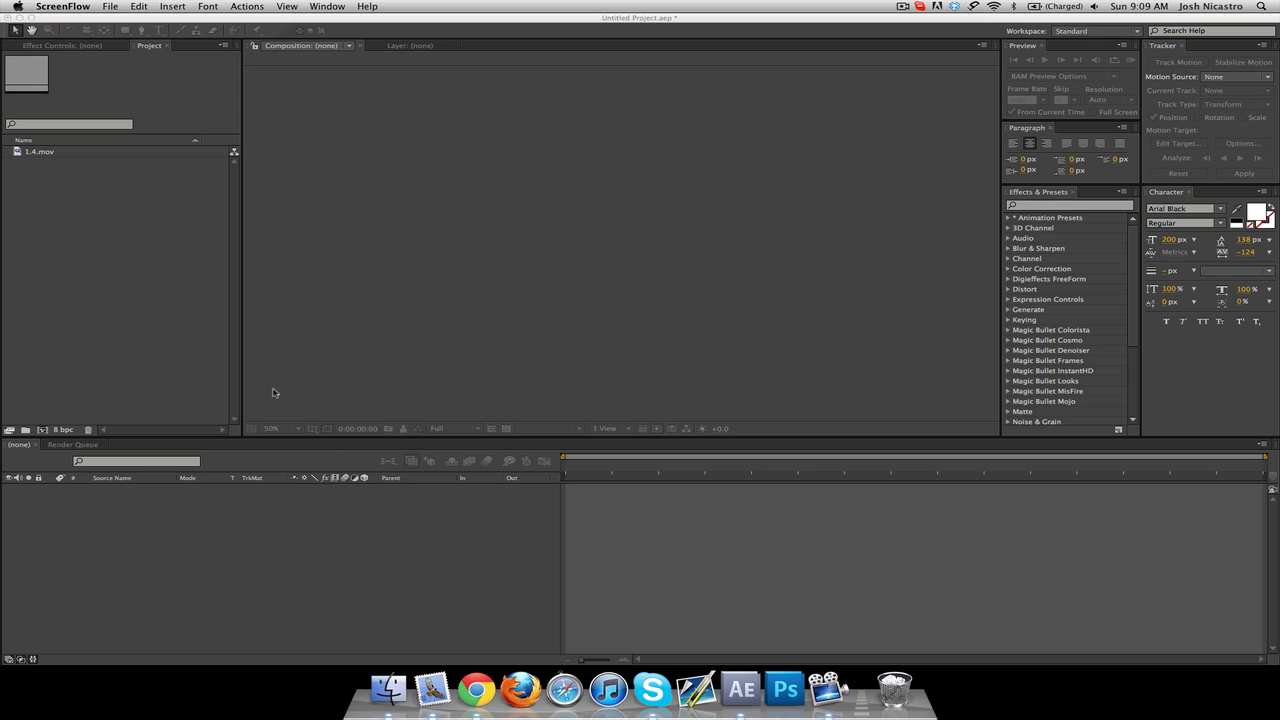
pyautogui.moveTo(212, 336)
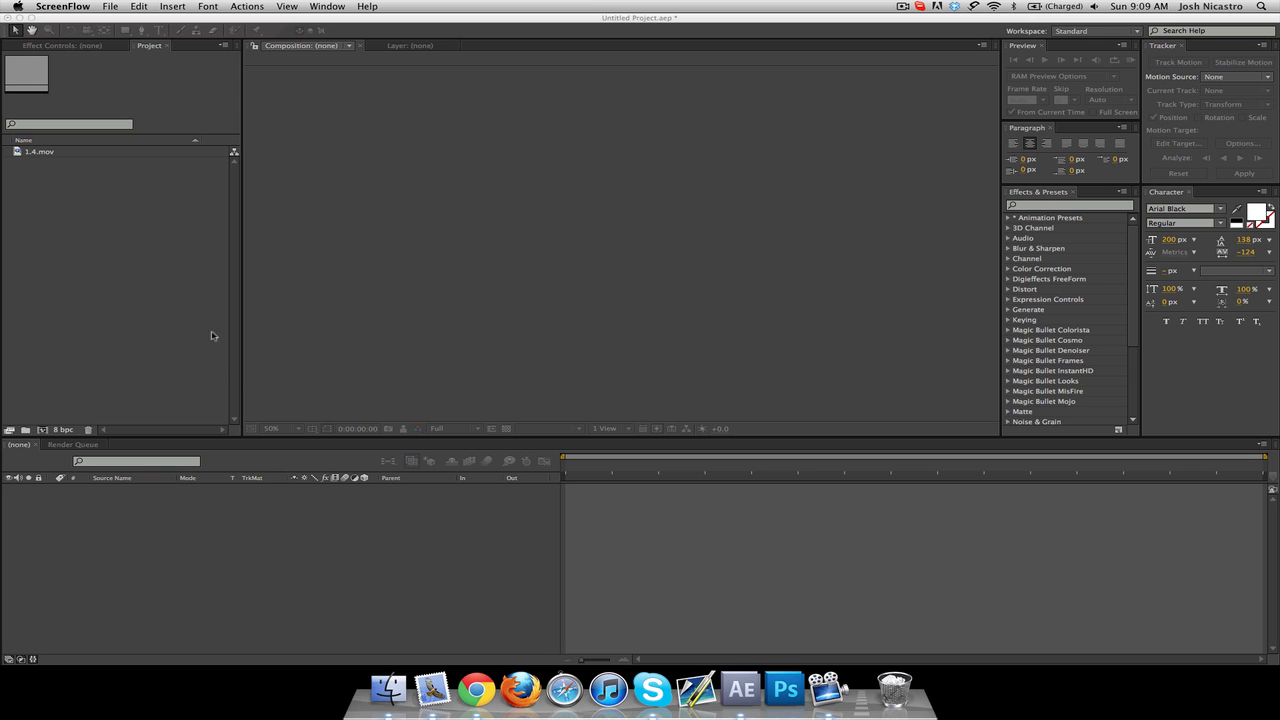
pyautogui.moveTo(60, 193)
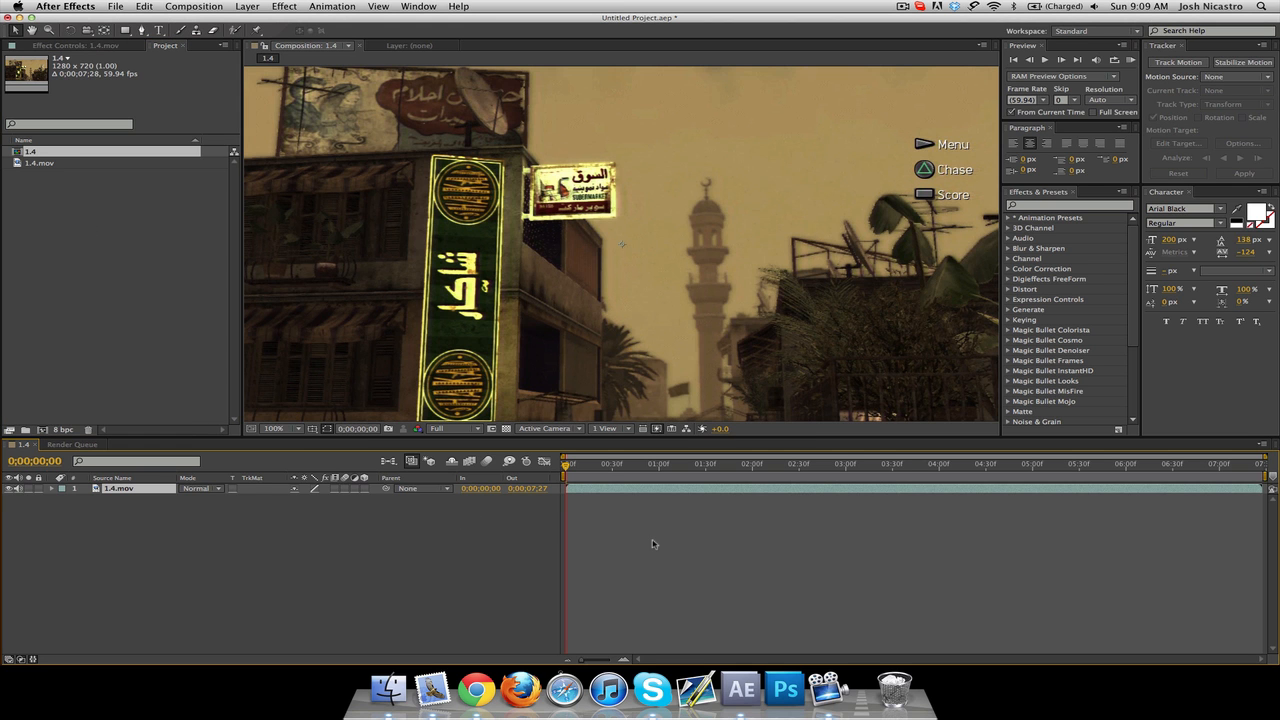
# Trim the 1.4.mov layer to end at 0;00;02;30 and open Composition Settings.
pyautogui.moveTo(569, 463); pyautogui.dragTo(630, 463)
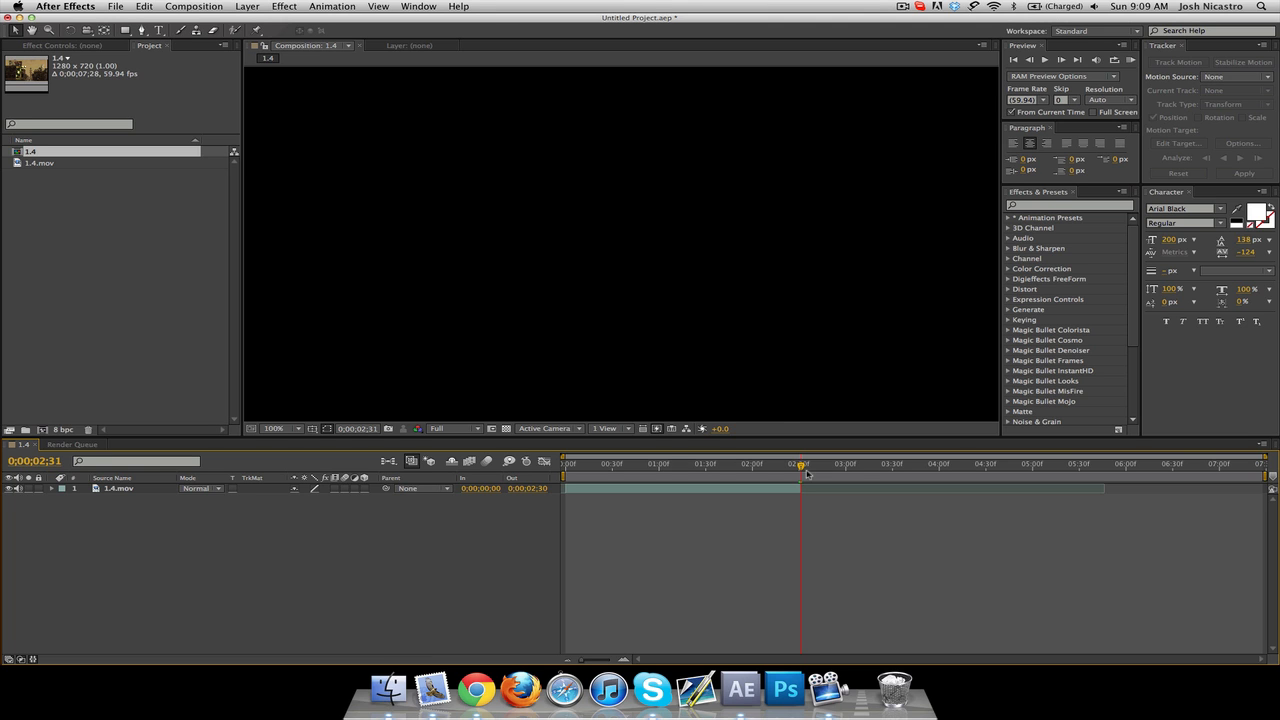
pyautogui.click(800, 463)
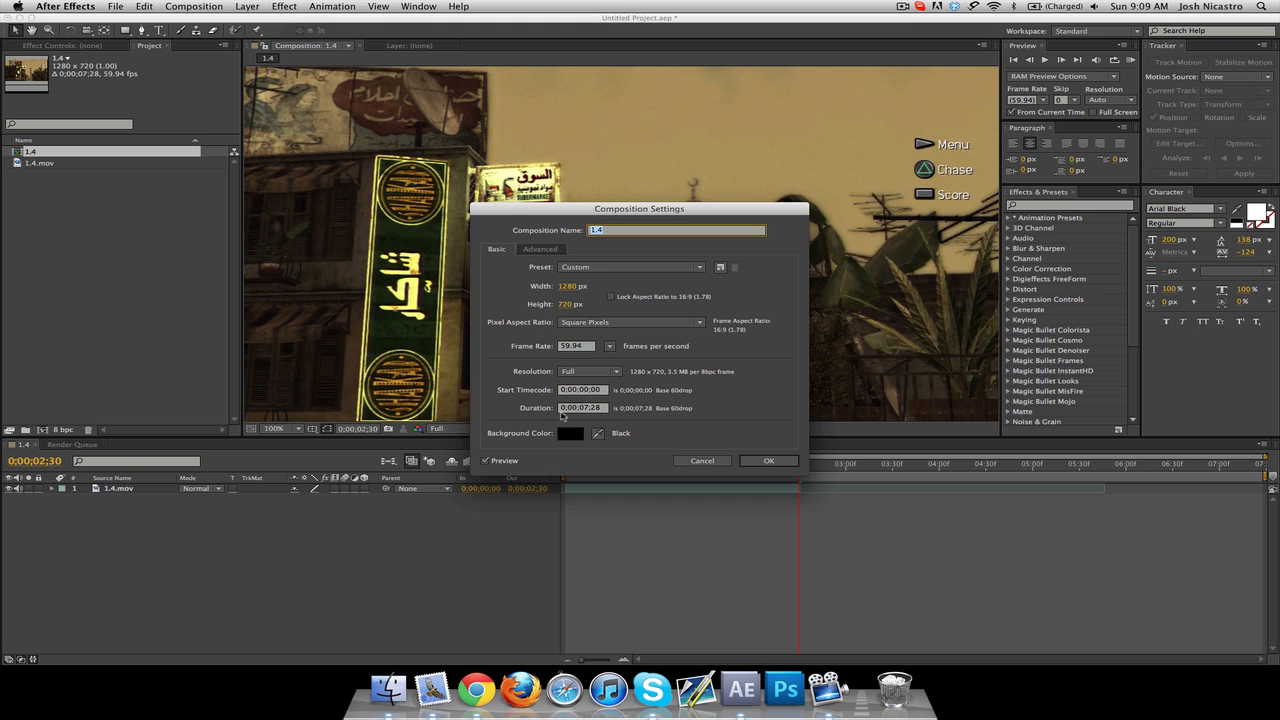
# Change the 1.4 composition duration from 7;28 to 0;00;02;30 and confirm.
pyautogui.click(582, 408)
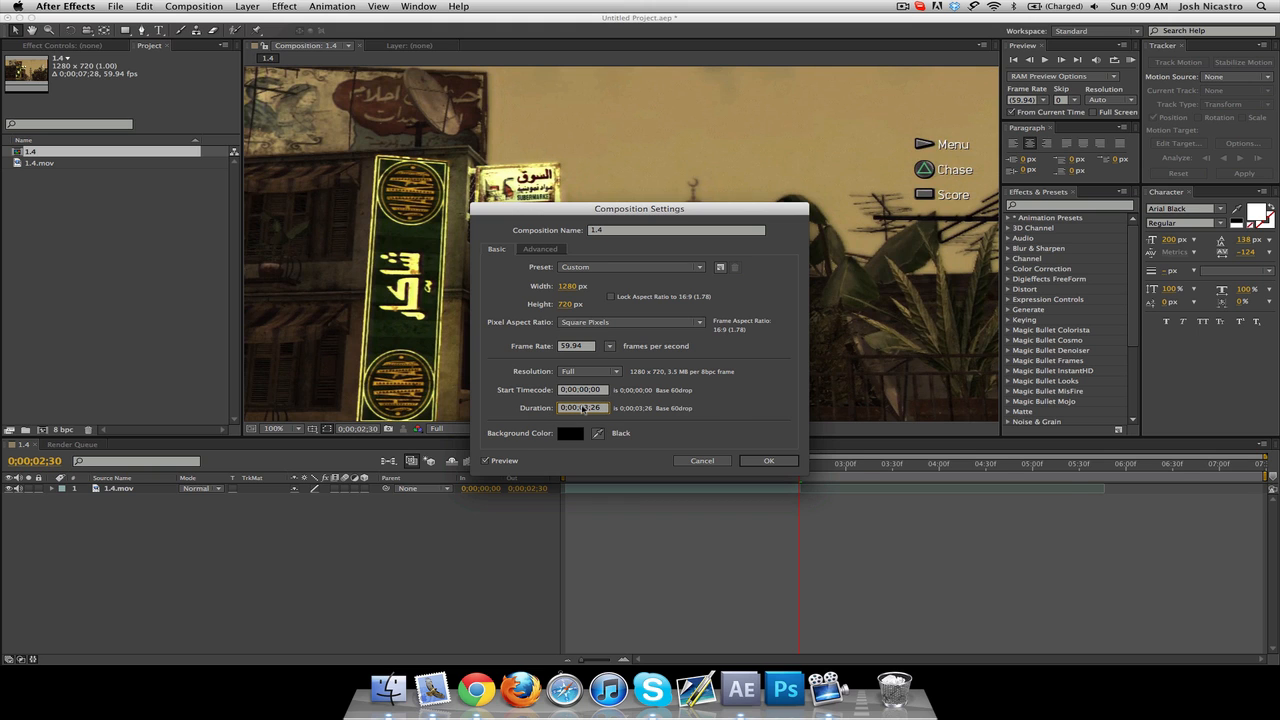
pyautogui.click(768, 460)
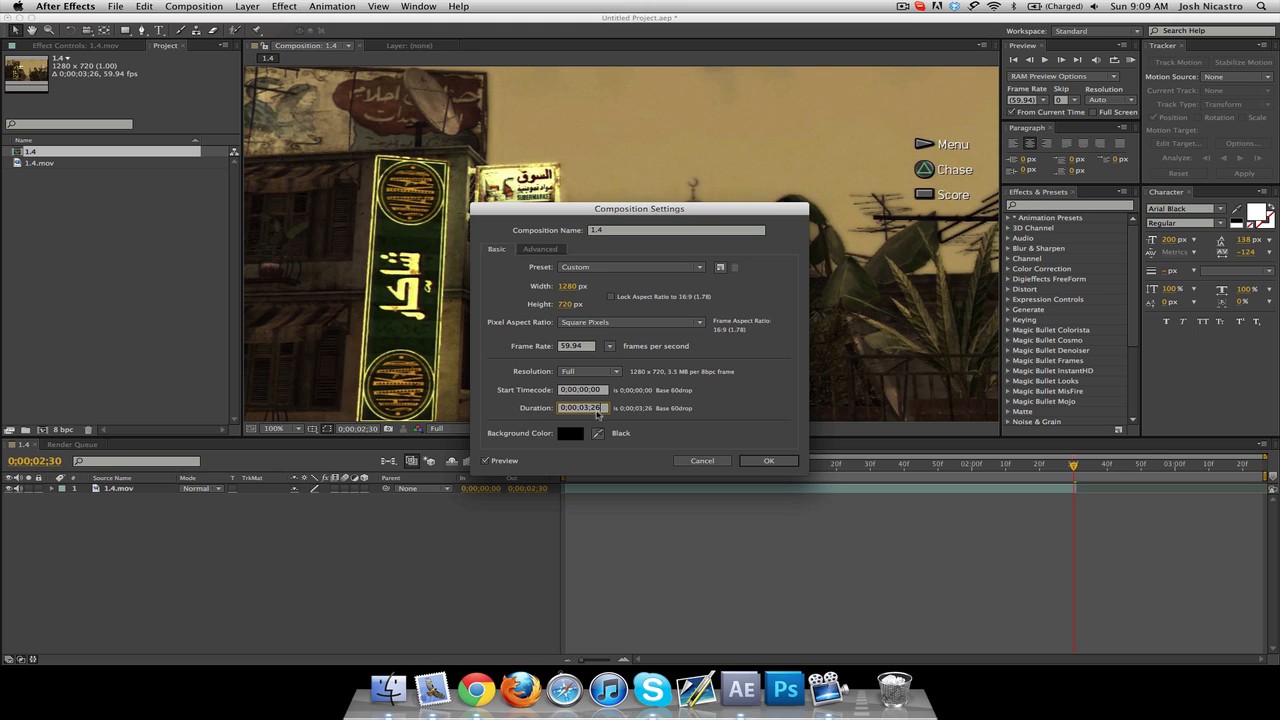
pyautogui.click(768, 460)
pyautogui.write('2;30')
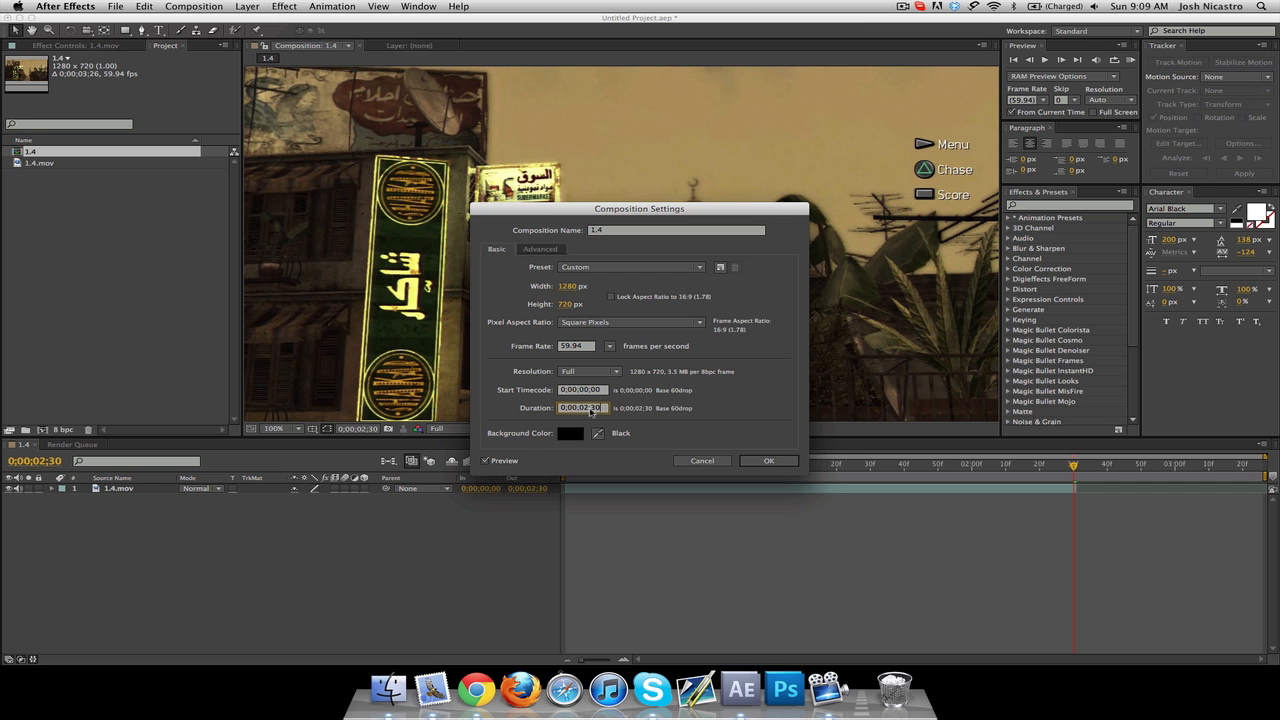
pyautogui.click(768, 460)
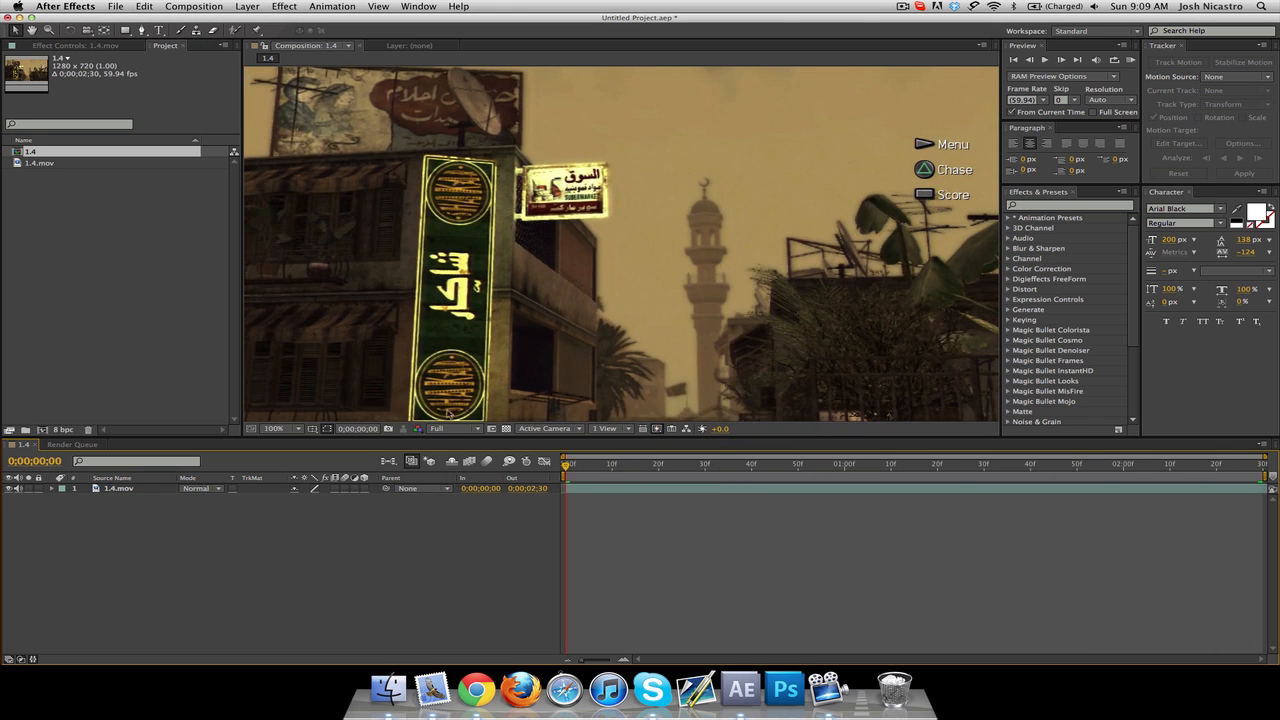
# Pre-compose the clip into 1.4.mov Comp 1, moving all attributes, and right-click the nested layer.
pyautogui.click(271, 428)
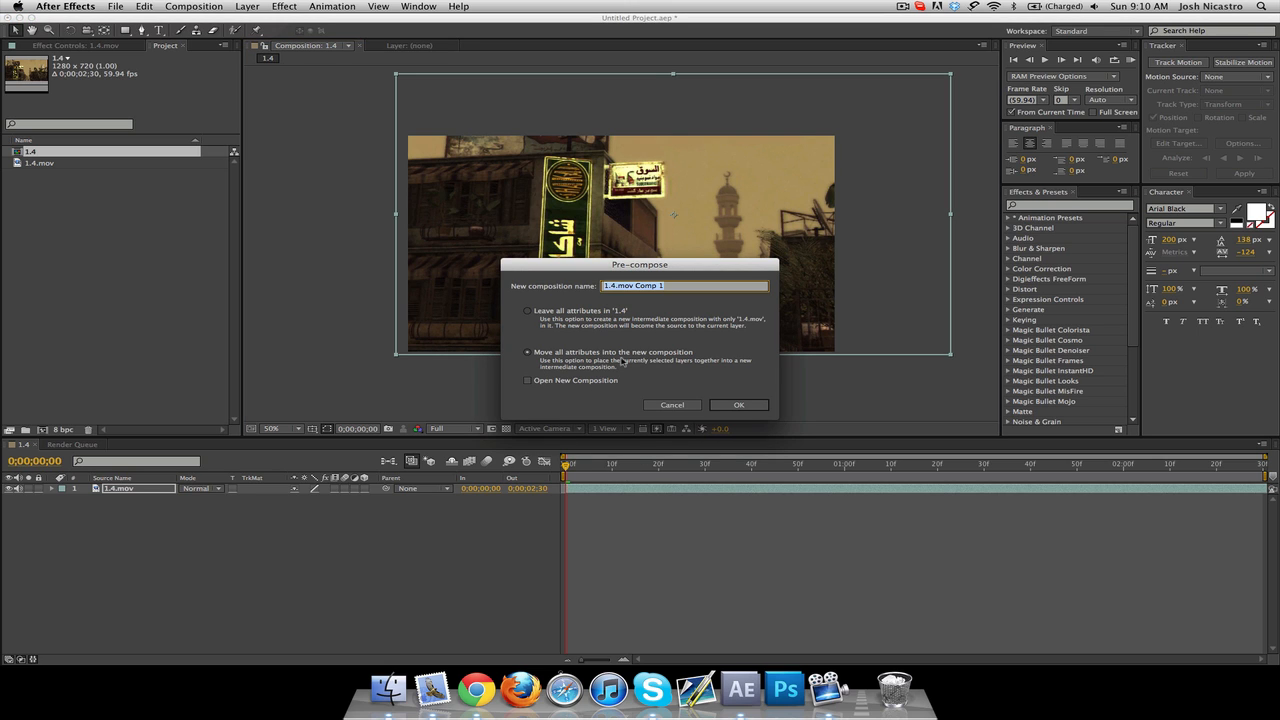
pyautogui.click(739, 405)
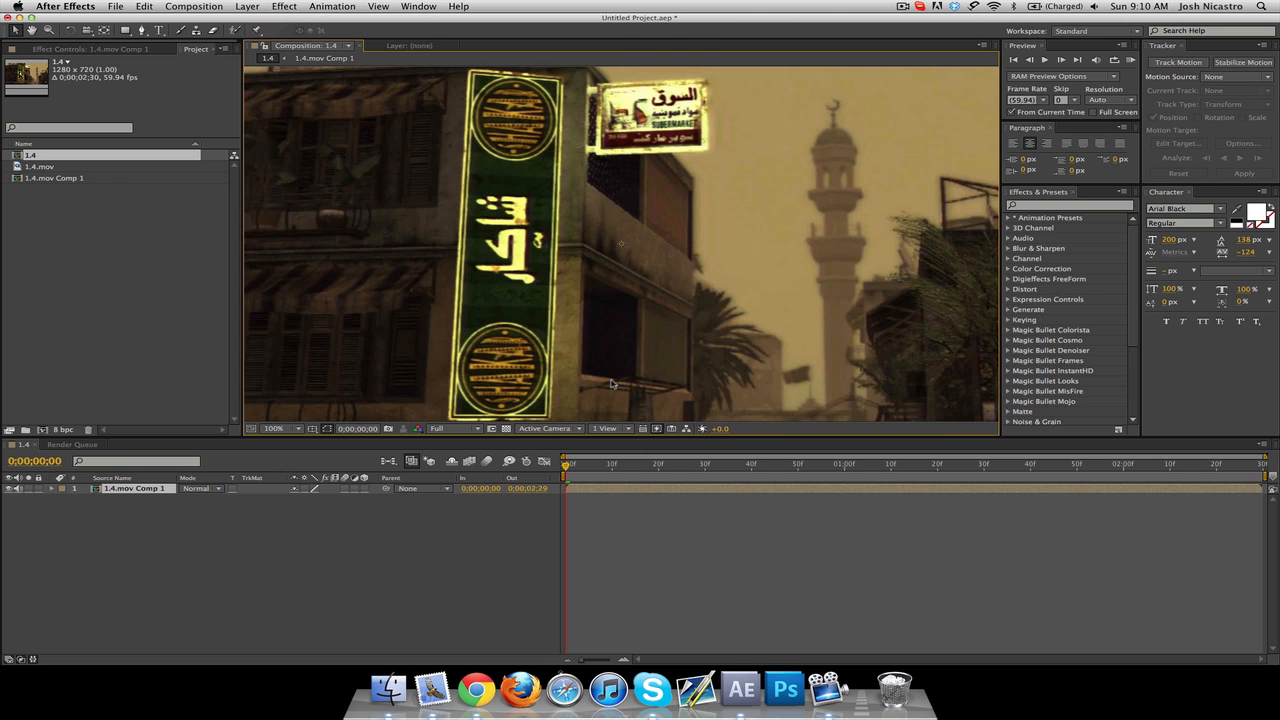
pyautogui.rightClick(612, 384)
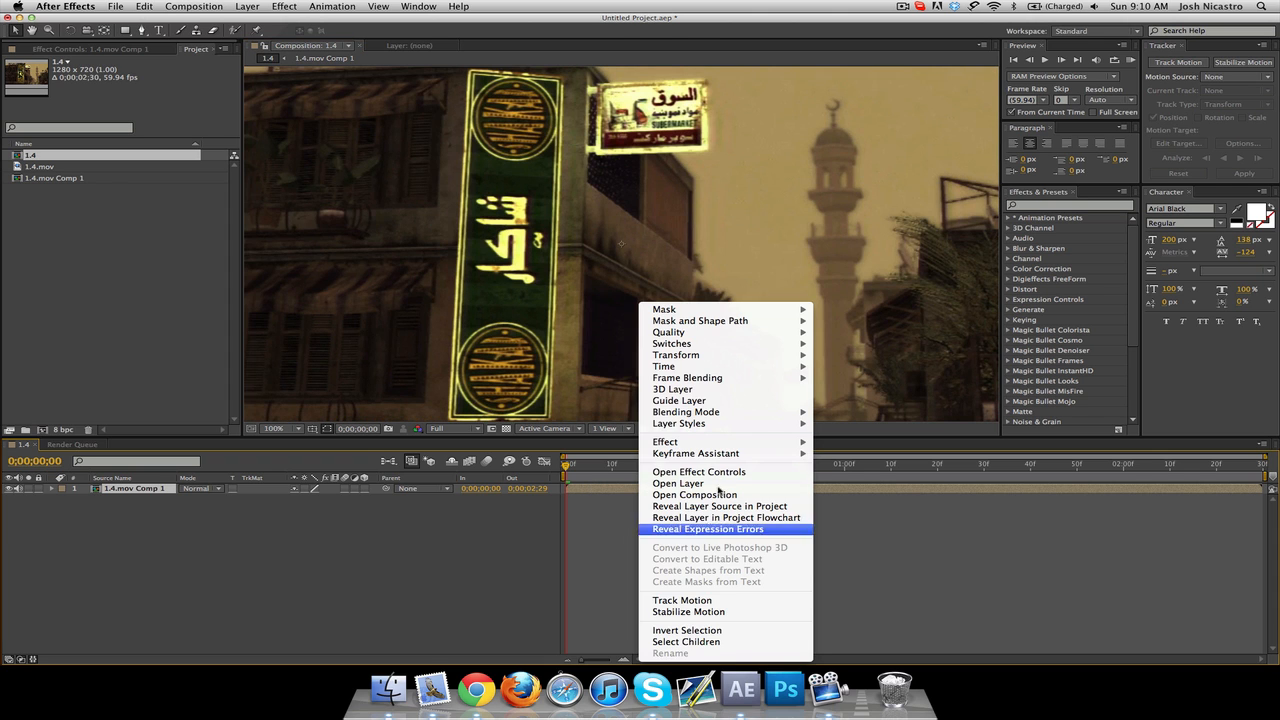
# Choose Track Motion on 1.4.mov Comp 1 to create Tracker 1.
pyautogui.click(682, 600)
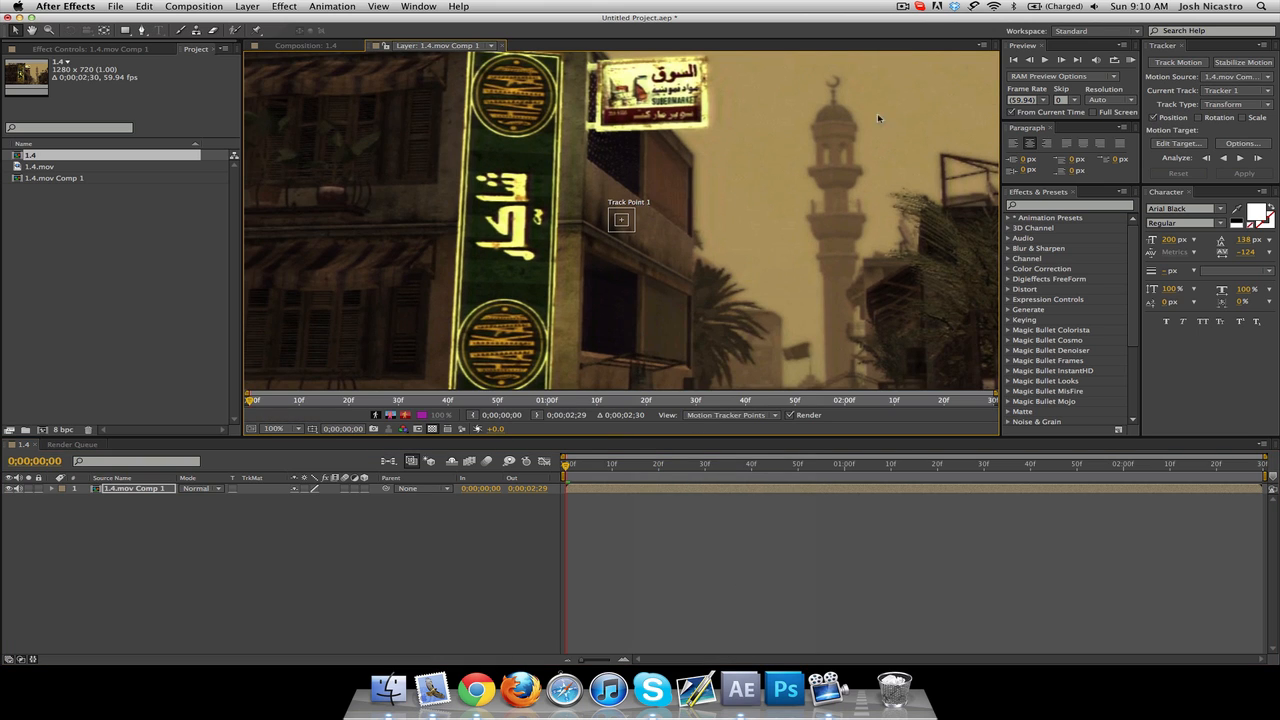
pyautogui.moveTo(845, 190)
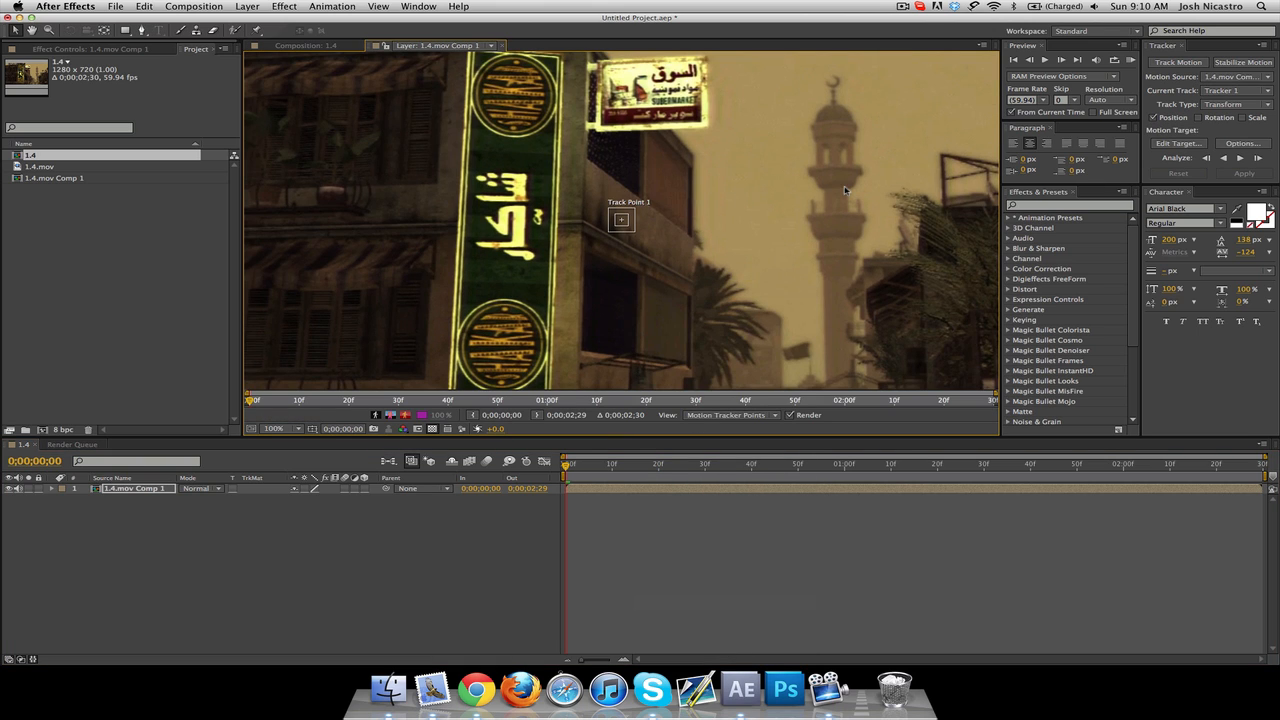
pyautogui.moveTo(630, 220)
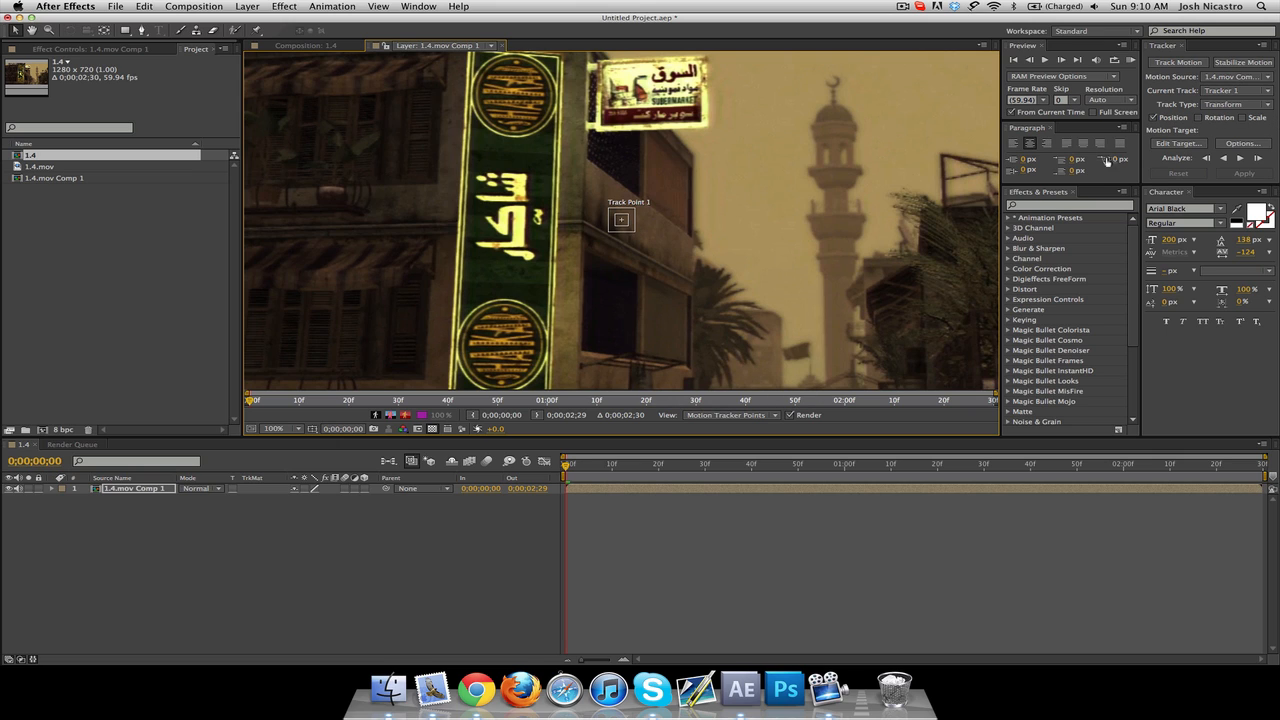
pyautogui.moveTo(630, 237)
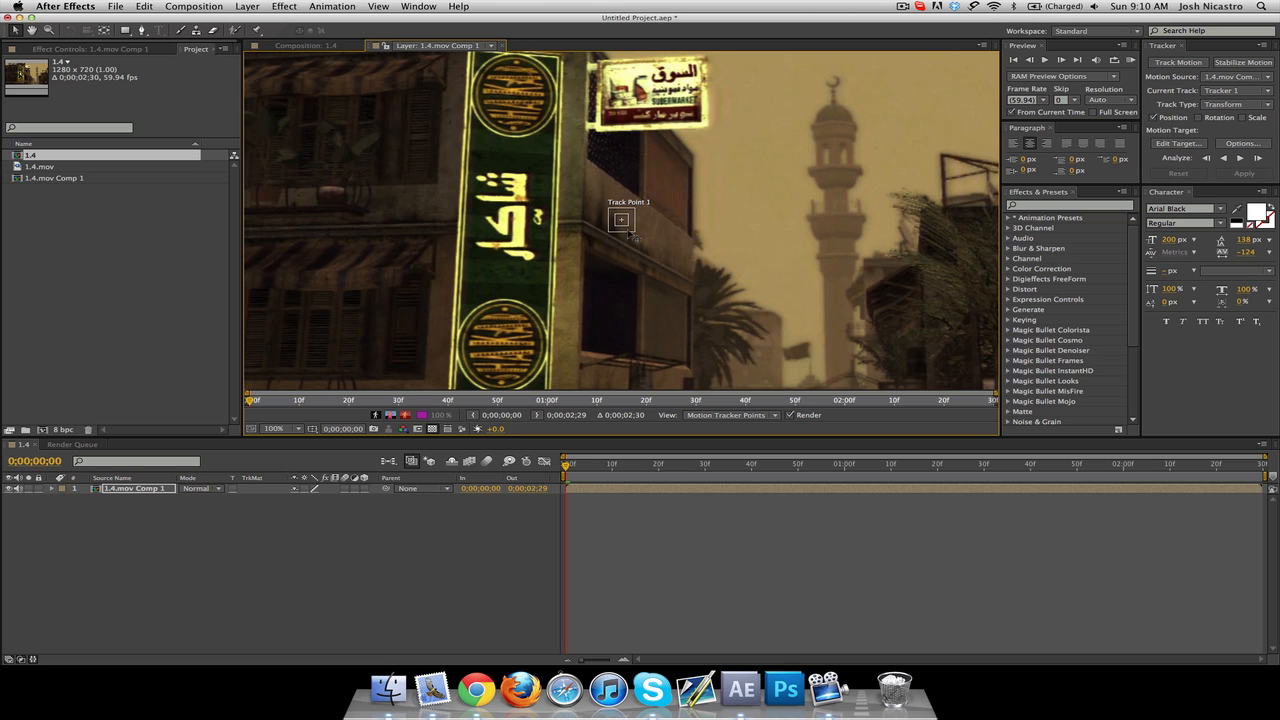
# Drag Track Point 1 onto the lower corner of the Arabic shop sign.
pyautogui.moveTo(621, 220); pyautogui.dragTo(732, 231)
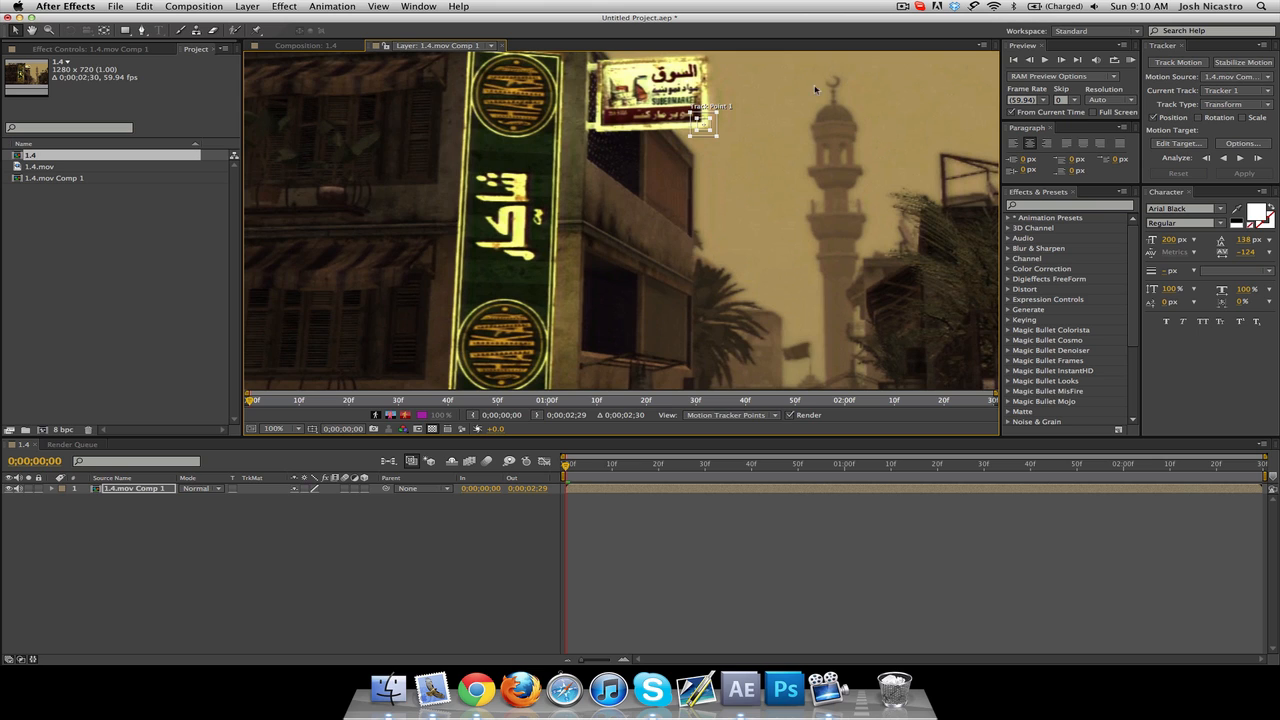
pyautogui.moveTo(708, 137)
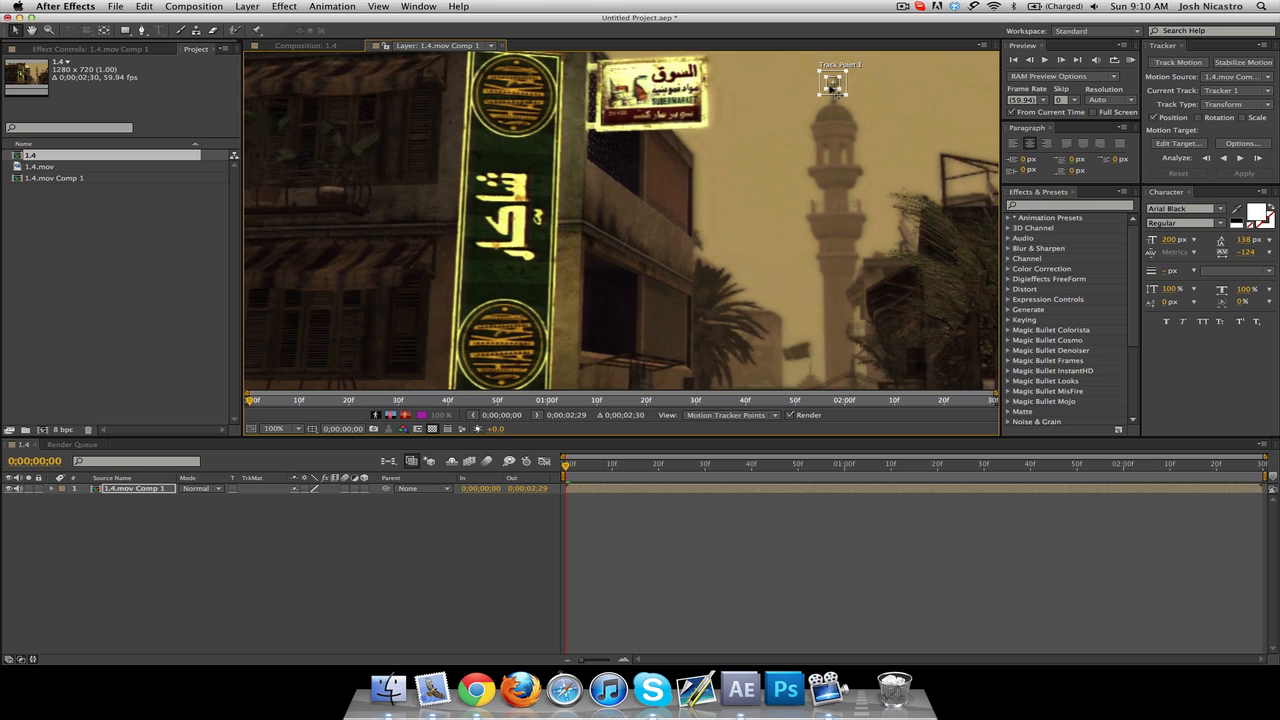
pyautogui.moveTo(833, 83); pyautogui.dragTo(705, 123)
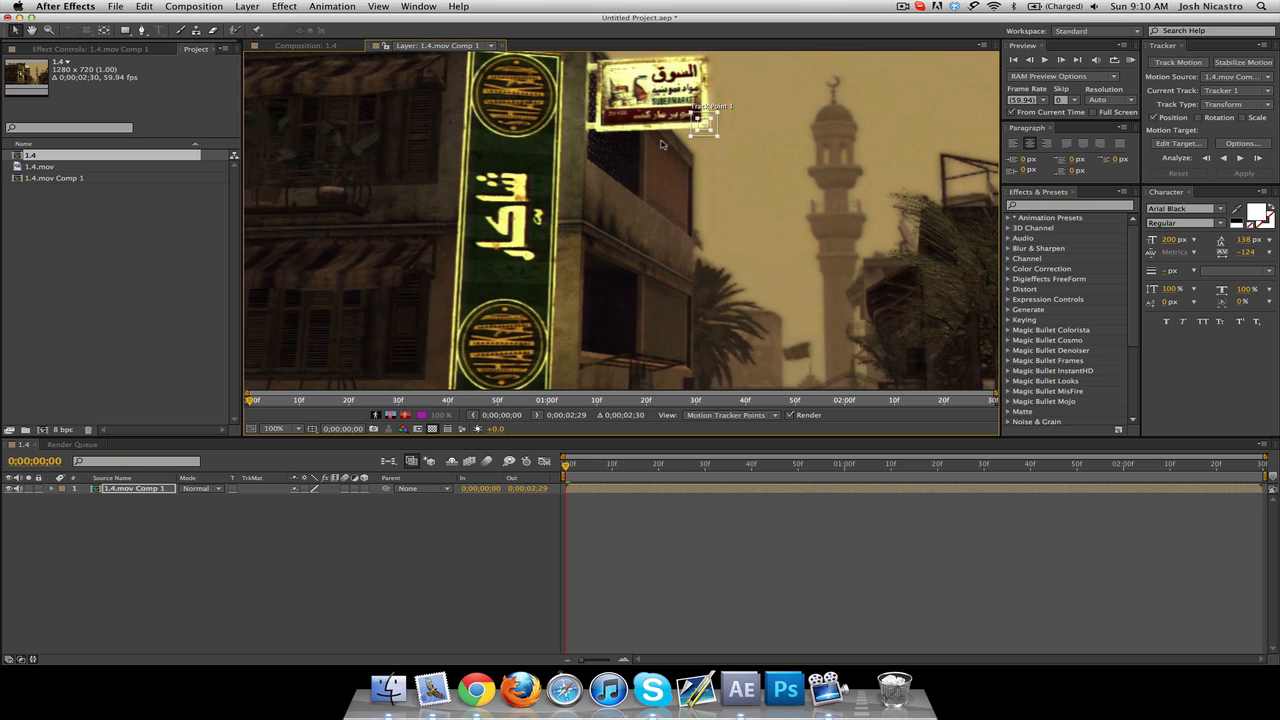
pyautogui.moveTo(560, 183)
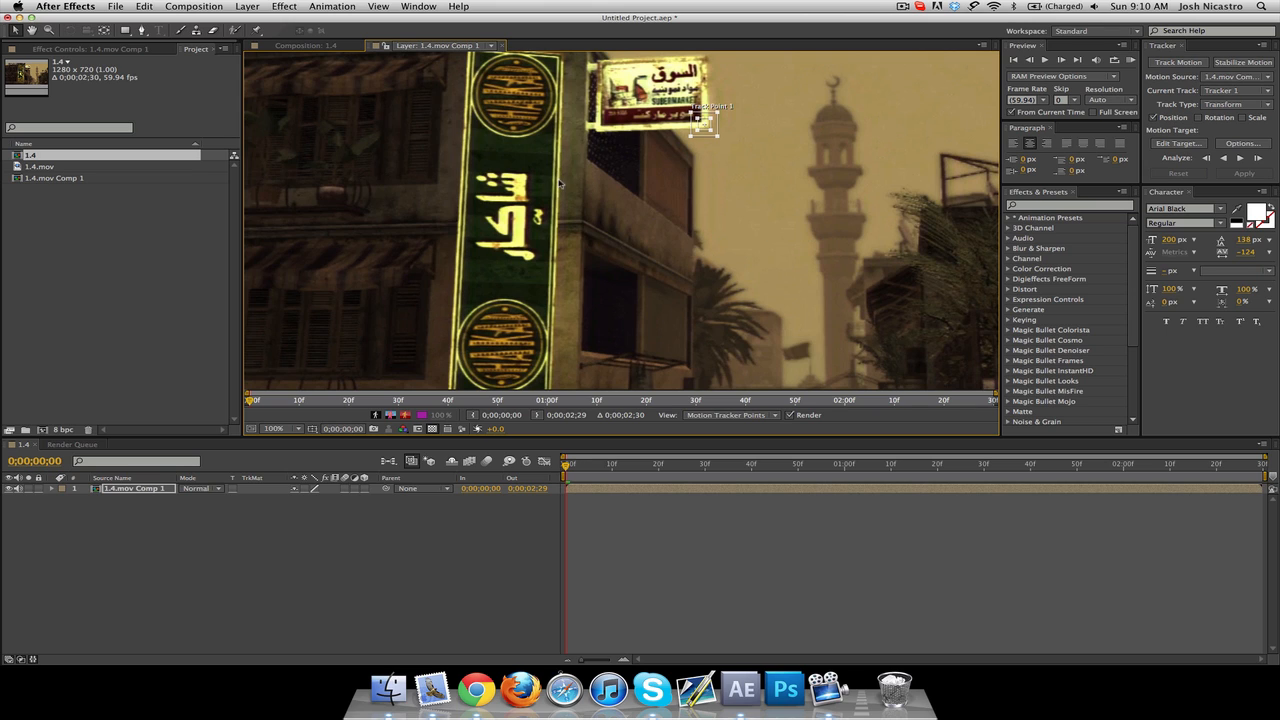
pyautogui.moveTo(692, 144)
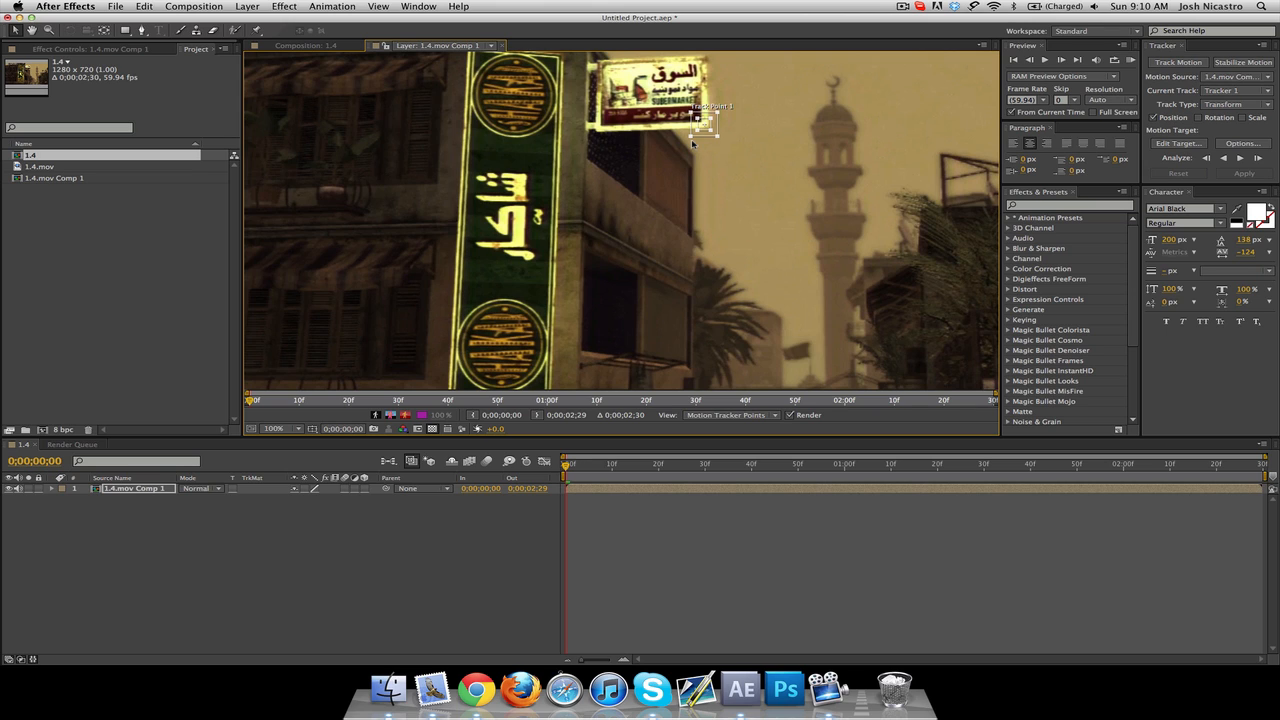
pyautogui.moveTo(826, 93)
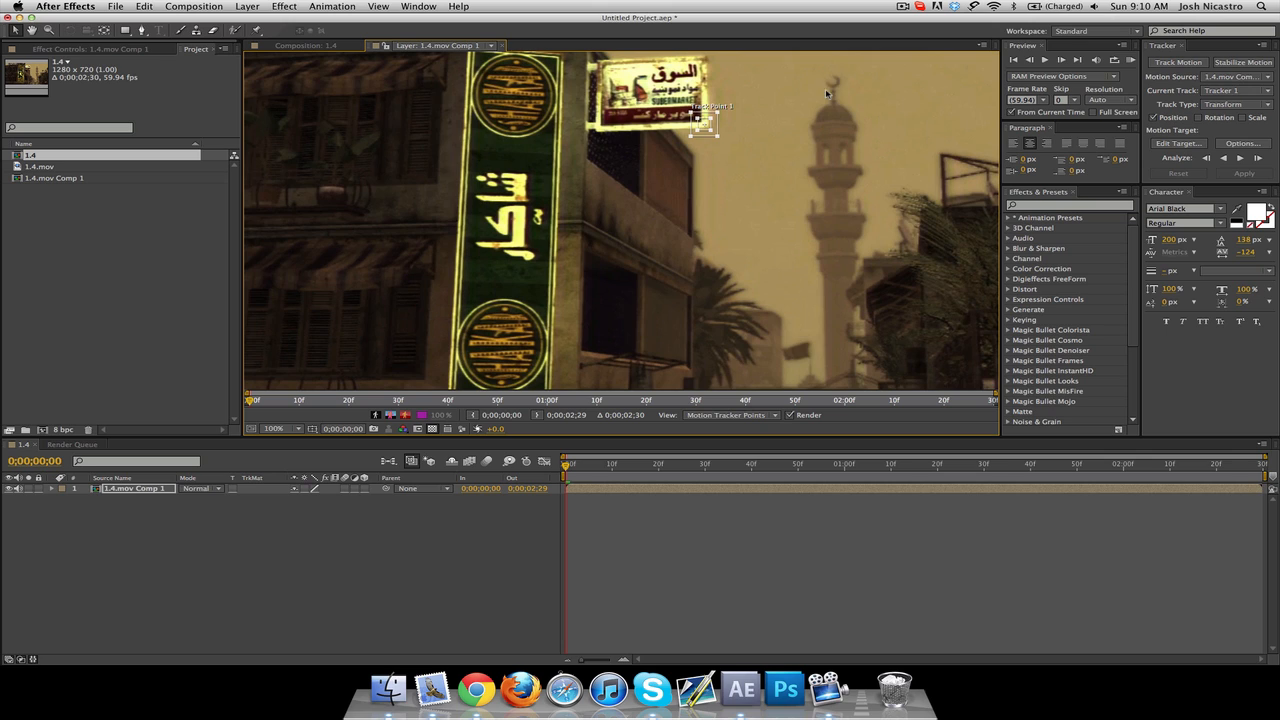
pyautogui.moveTo(835, 90)
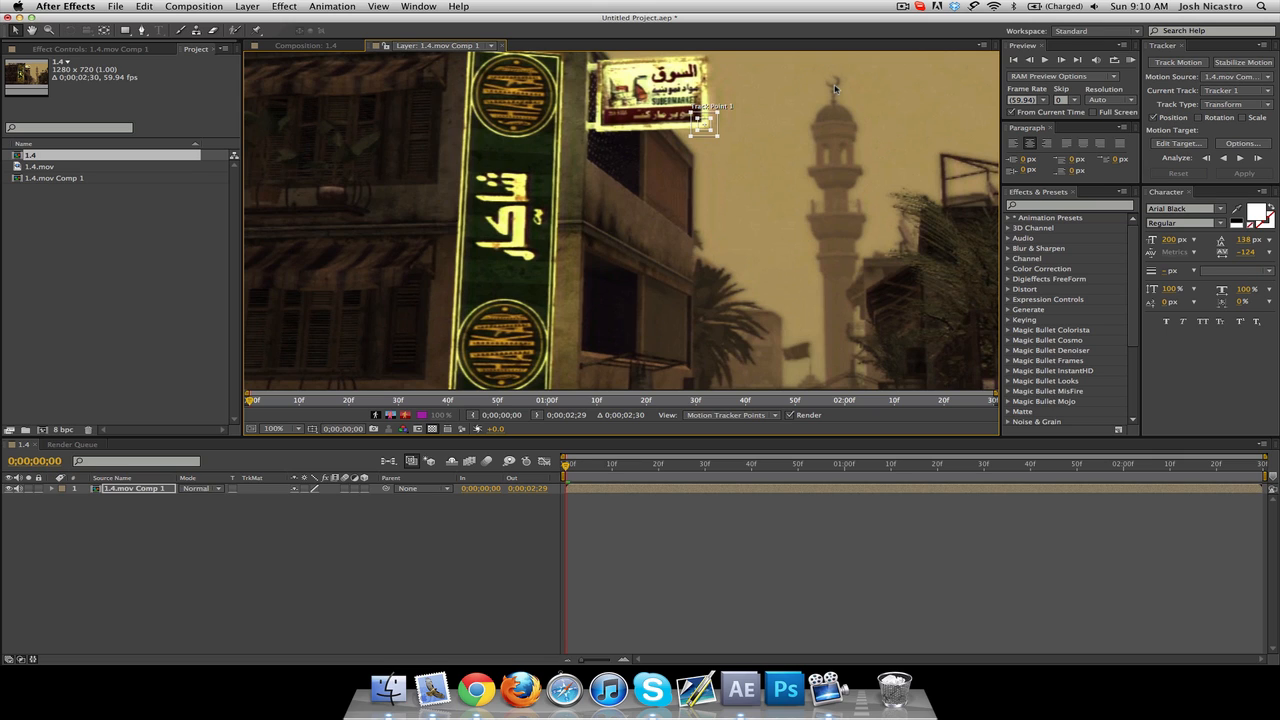
pyautogui.moveTo(1125, 265)
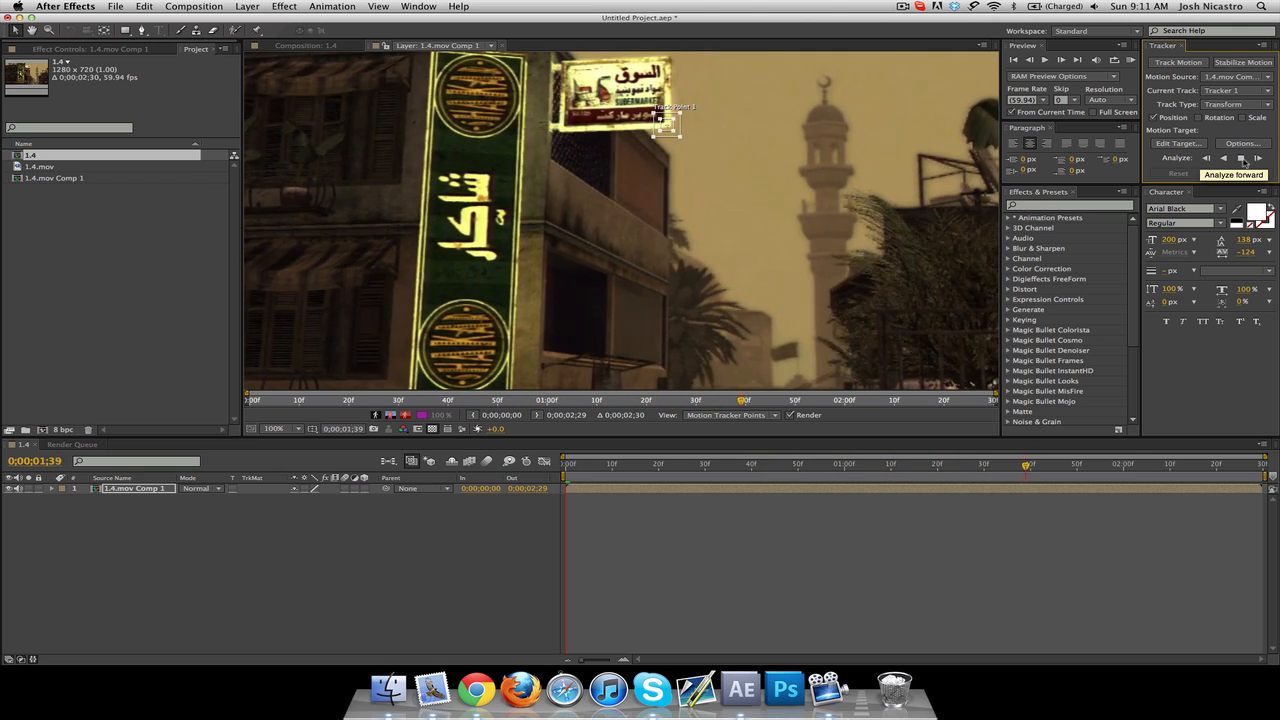
# Analyze Track Point 1 forward to the clip's last frame.
pyautogui.click(1242, 158)
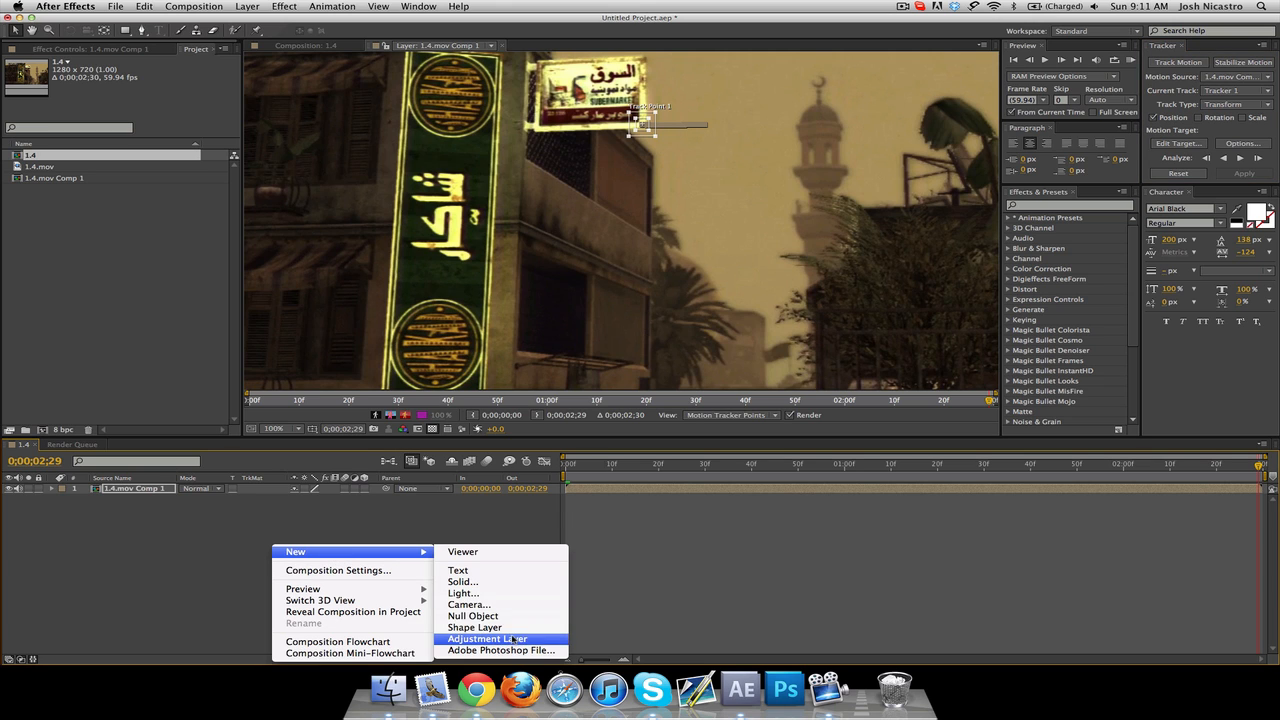
# Add Null 1, set it as the tracker's motion target, and apply the tracking data.
pyautogui.click(469, 616)
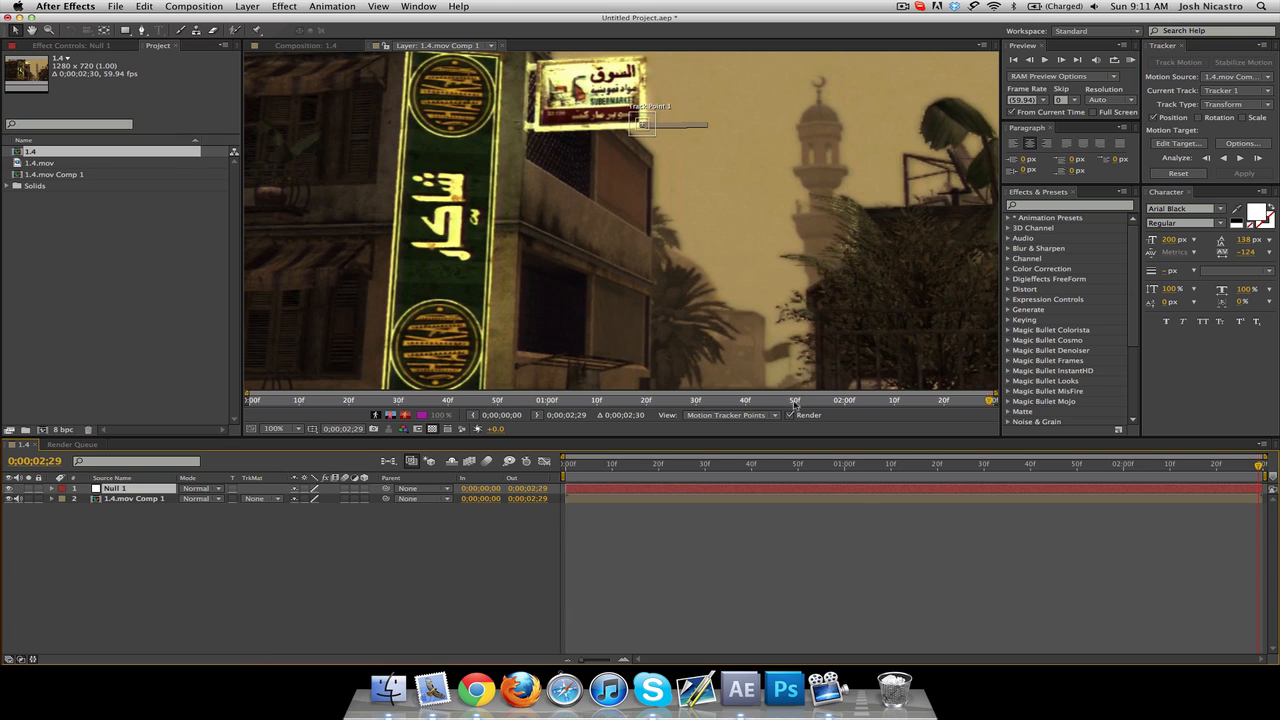
pyautogui.click(133, 498)
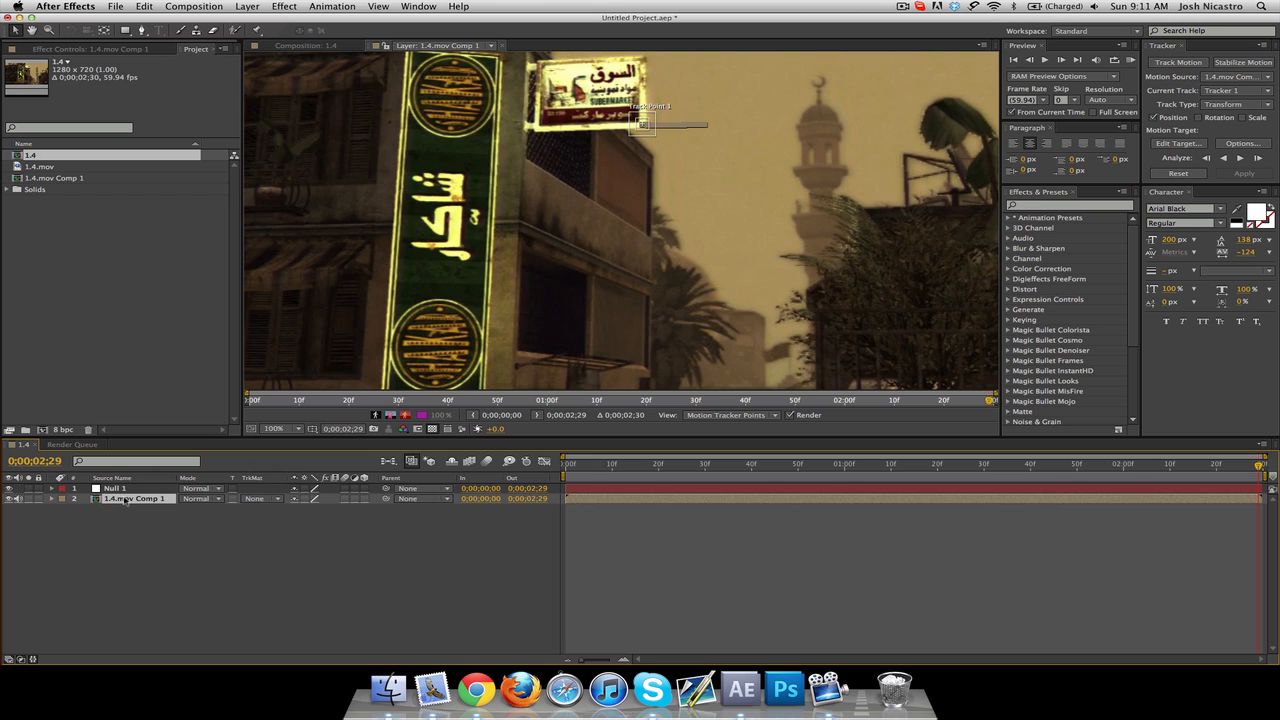
pyautogui.click(1177, 143)
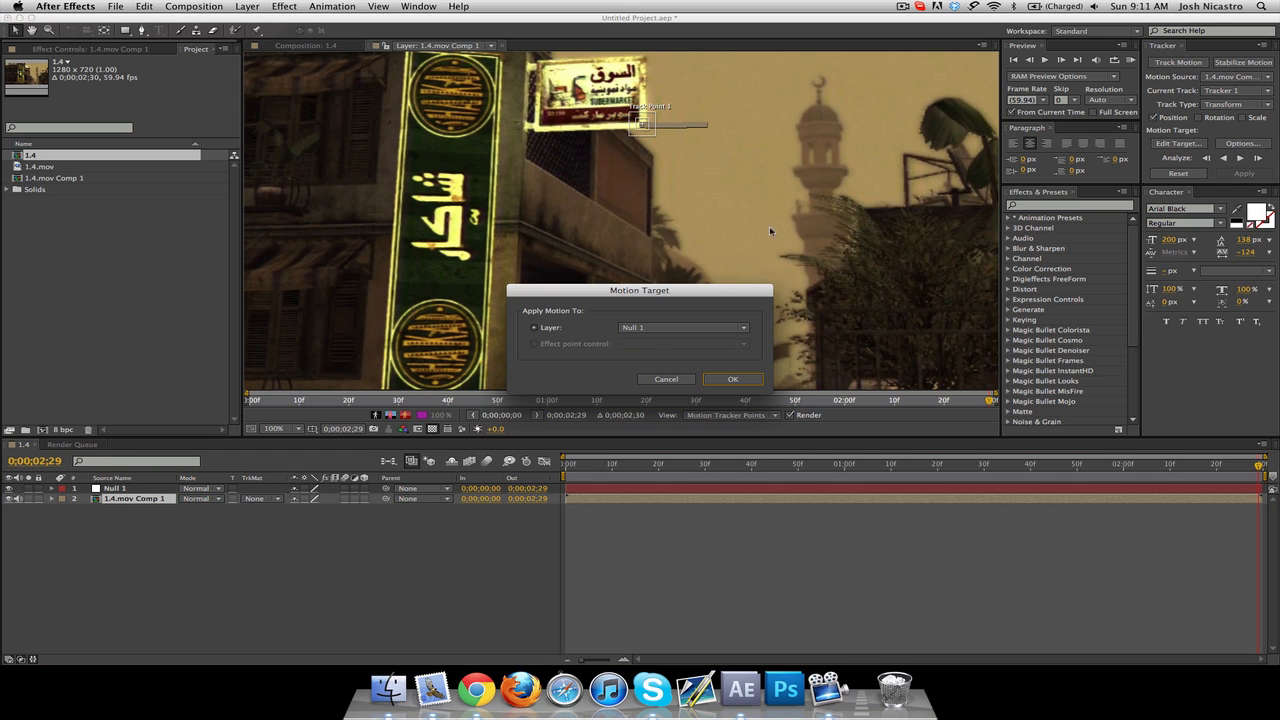
pyautogui.click(732, 378)
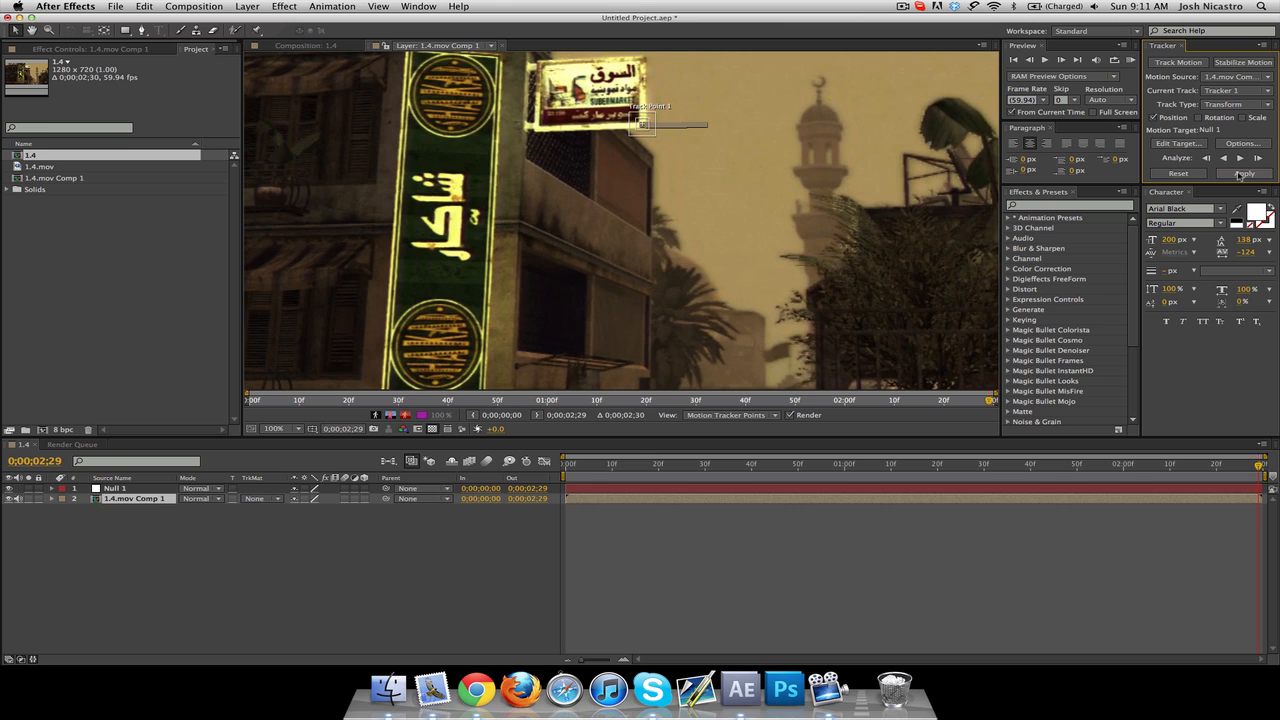
pyautogui.click(1243, 173)
pyautogui.write('TUTORIAL')
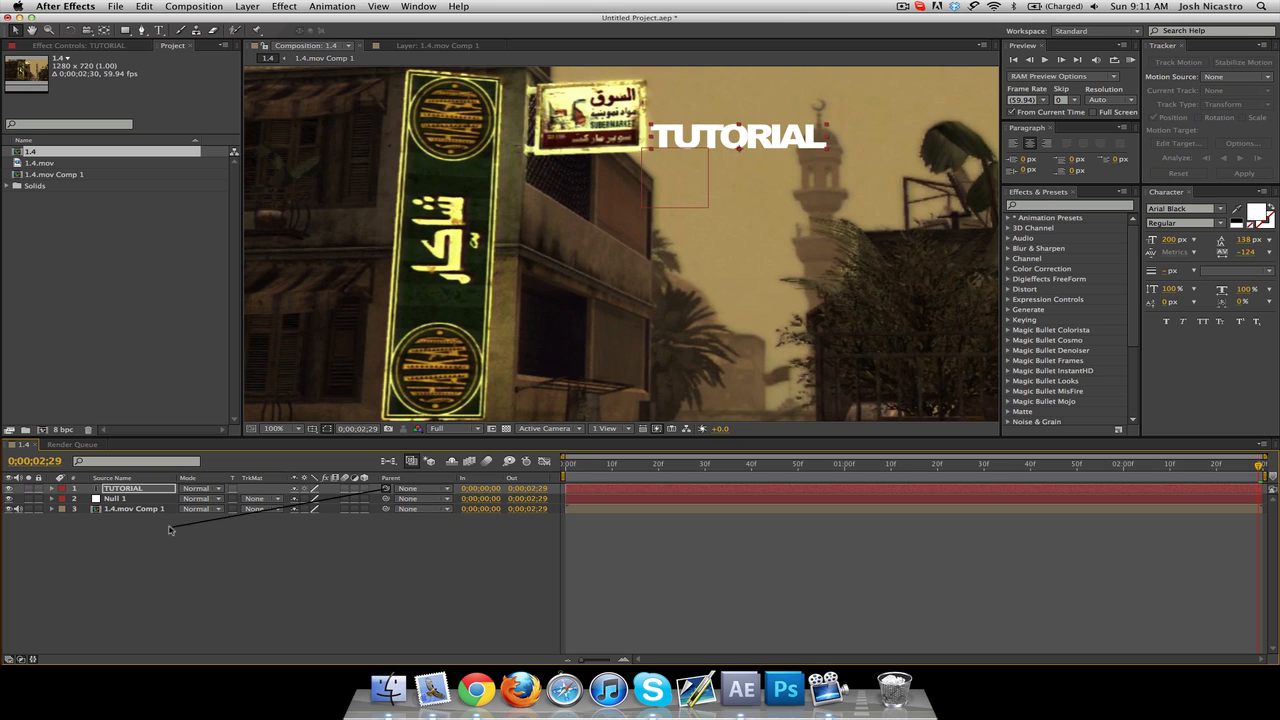
# Set the TUTORIAL text layer's parent to Null 1.
pyautogui.click(420, 488)
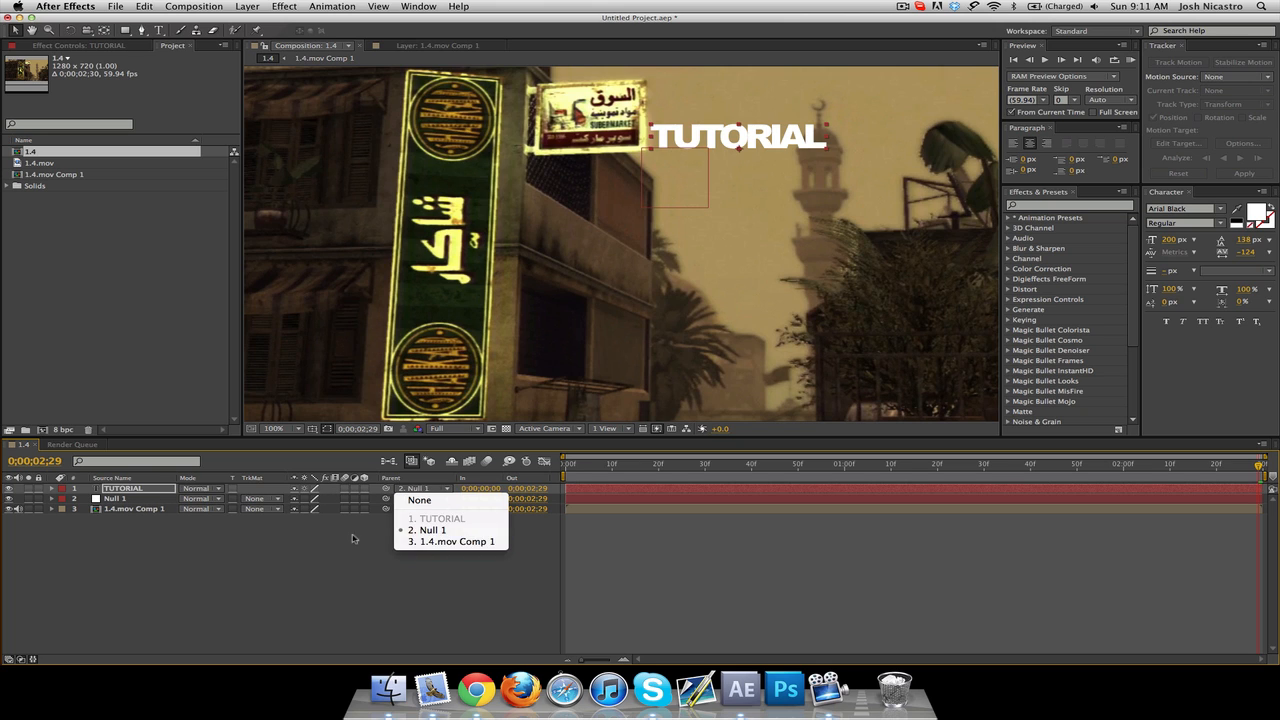